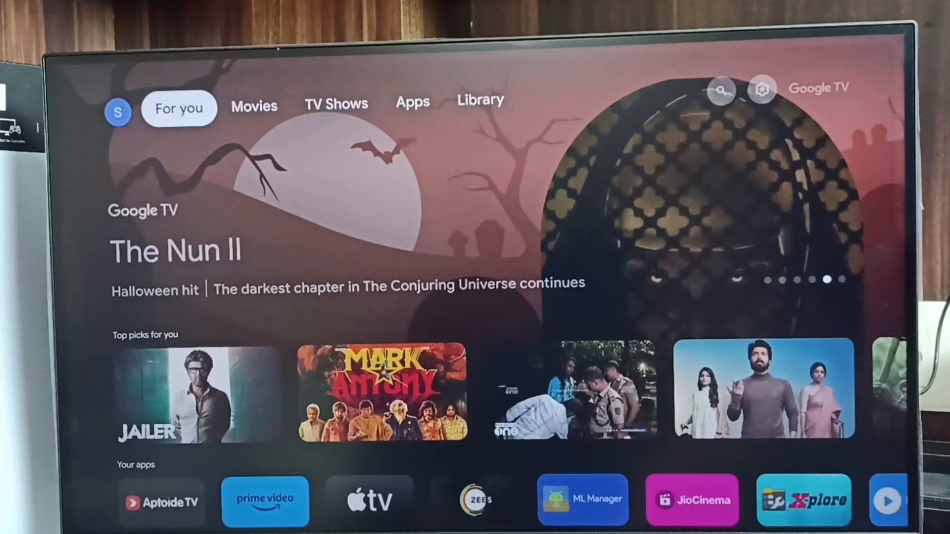
Step: Open the quick settings panel from the home screen, then the full device settings
click(336, 104)
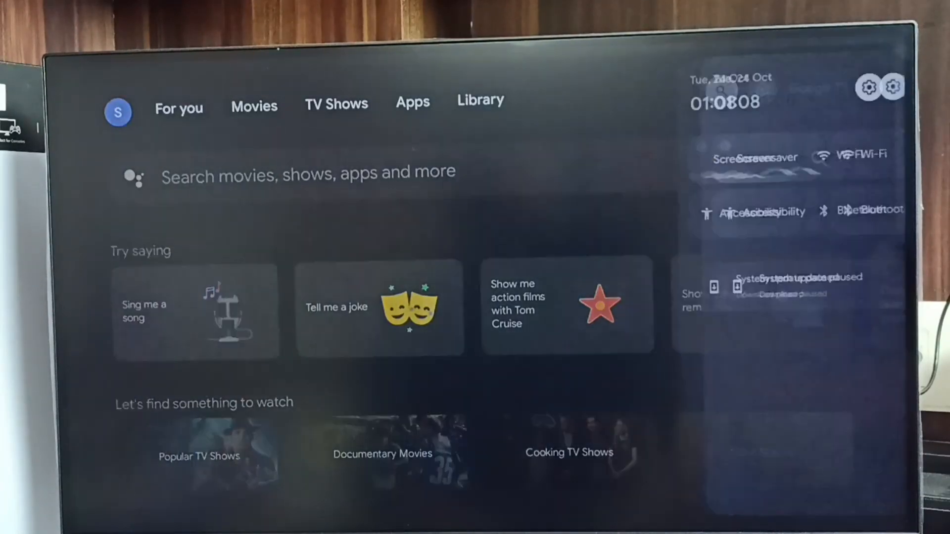
click(892, 88)
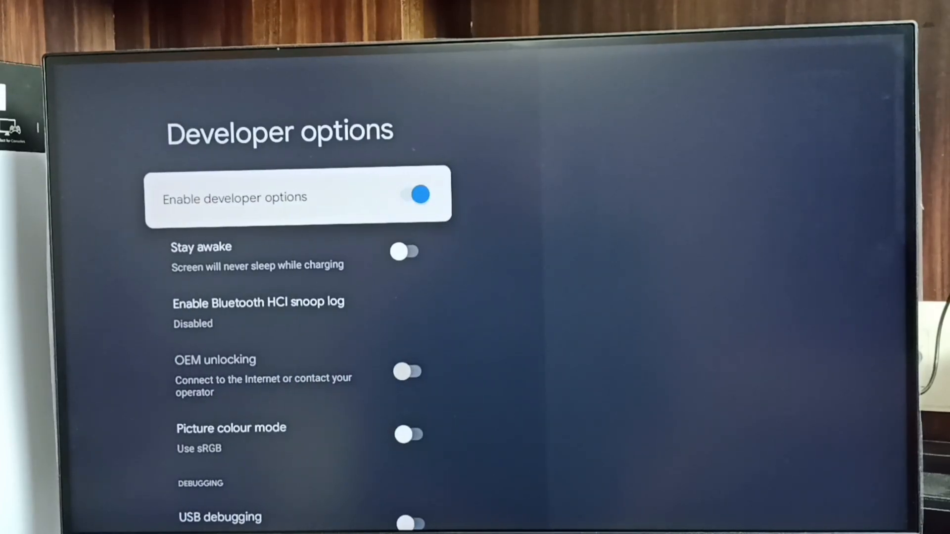
Step: Scroll down the Developer options list to the debugging section with USB debugging
scroll(down, 3)
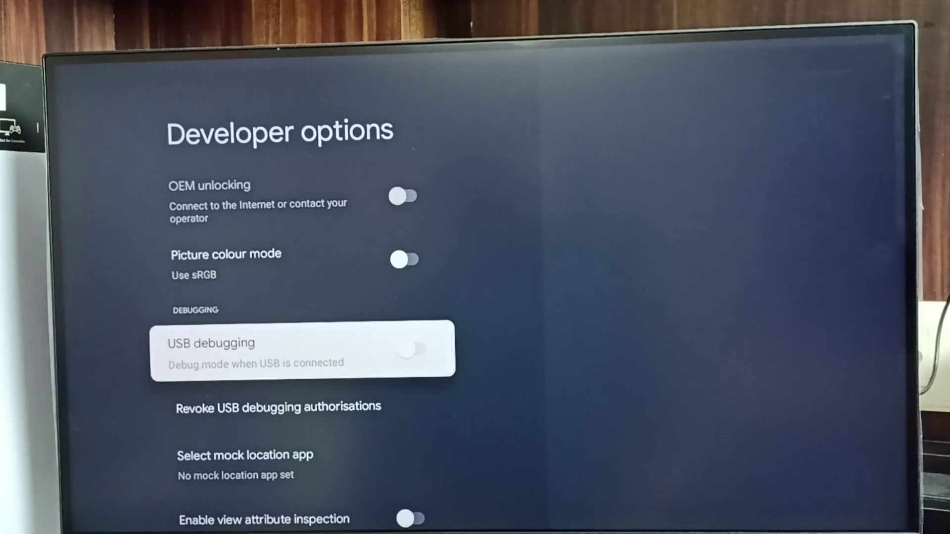